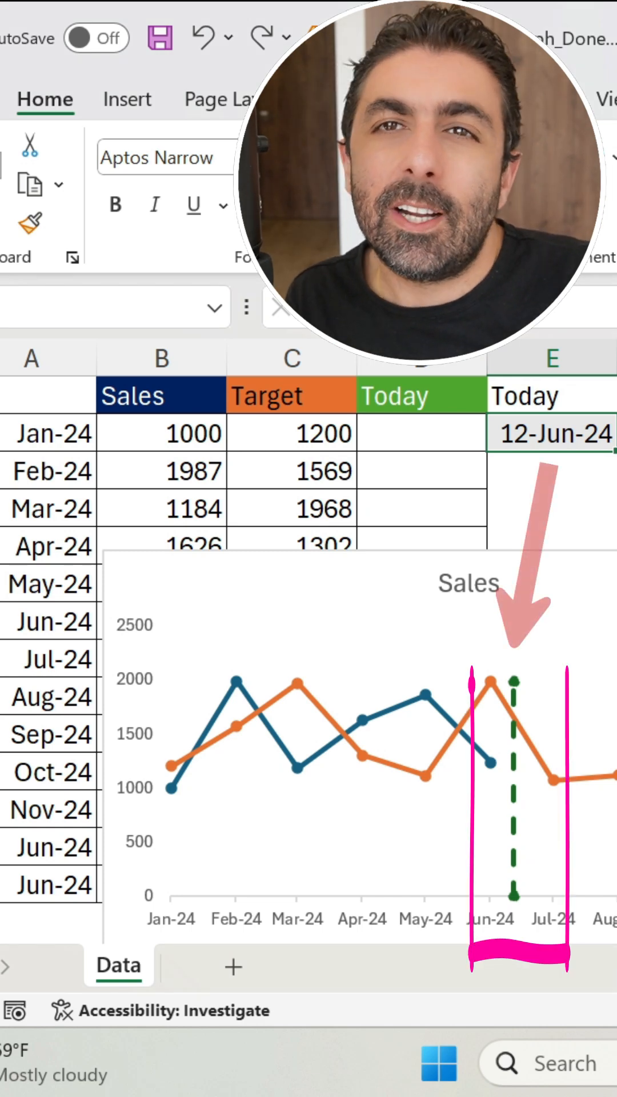
Step: Change the Today date to 23, moving the line to March, then return to the bare table
{"action": "type", "text": "23"}
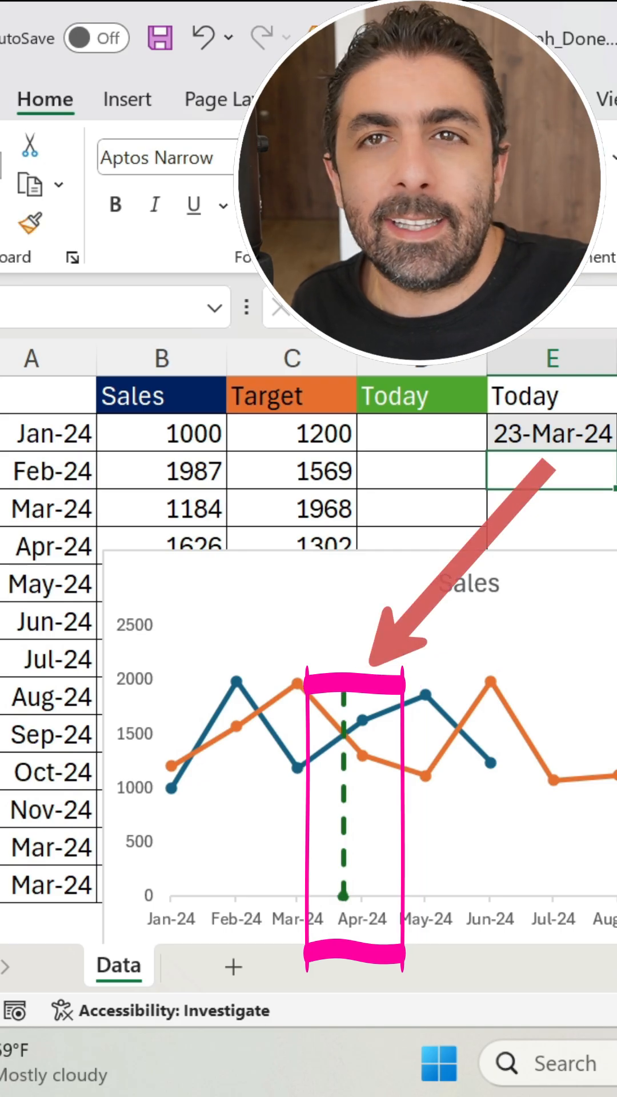
{"action": "left_click", "coordinate": [128, 99]}
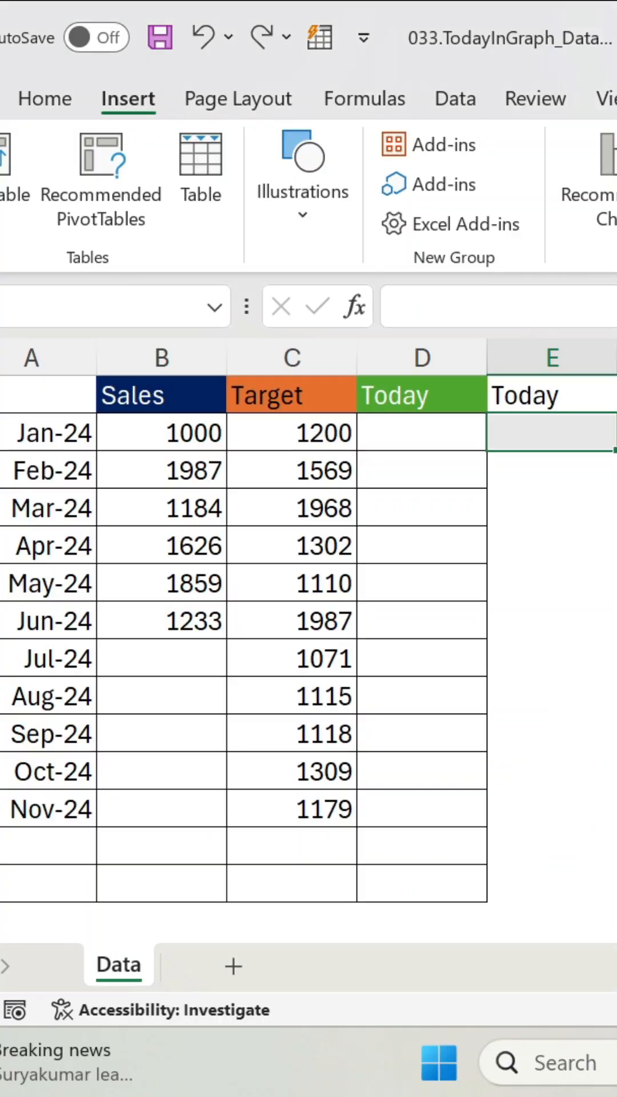
Step: Enter =today() in E2 so it shows 6/12/2024
{"action": "type", "text": "=today()"}
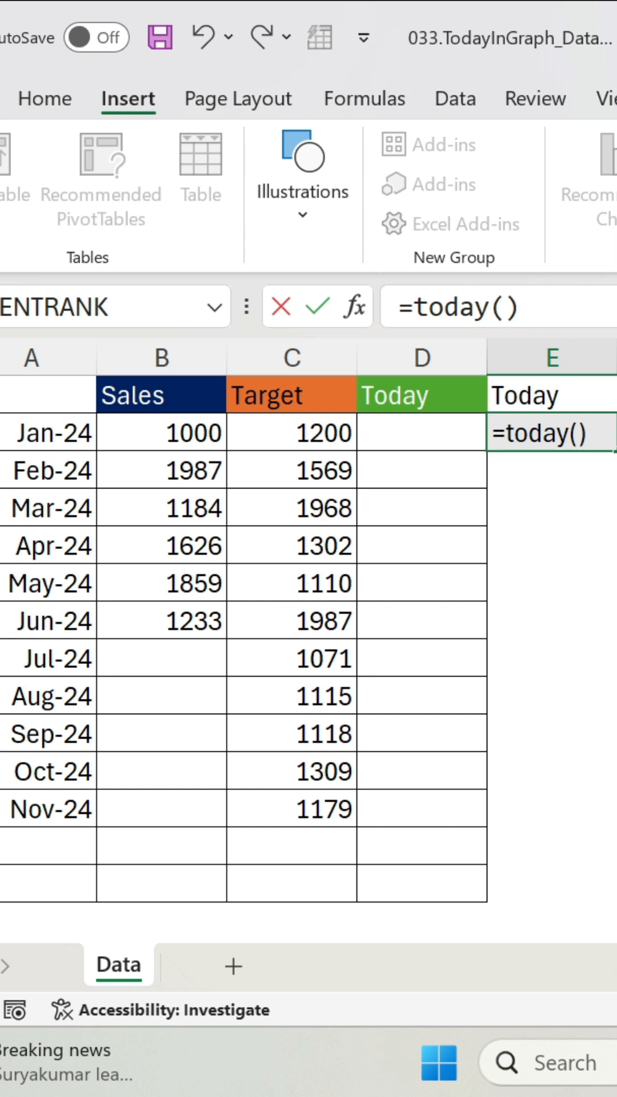
{"action": "key", "text": "Enter"}
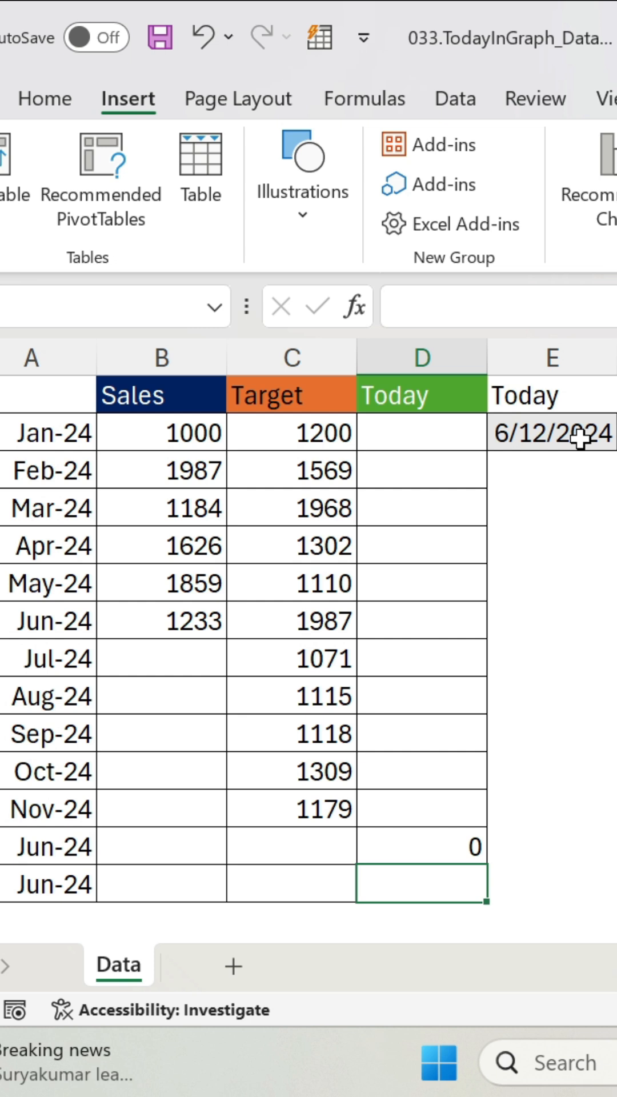
Step: Enter =MAX(B2:C12) in D14 to get the largest Sales or Target value
{"action": "type", "text": "=max("}
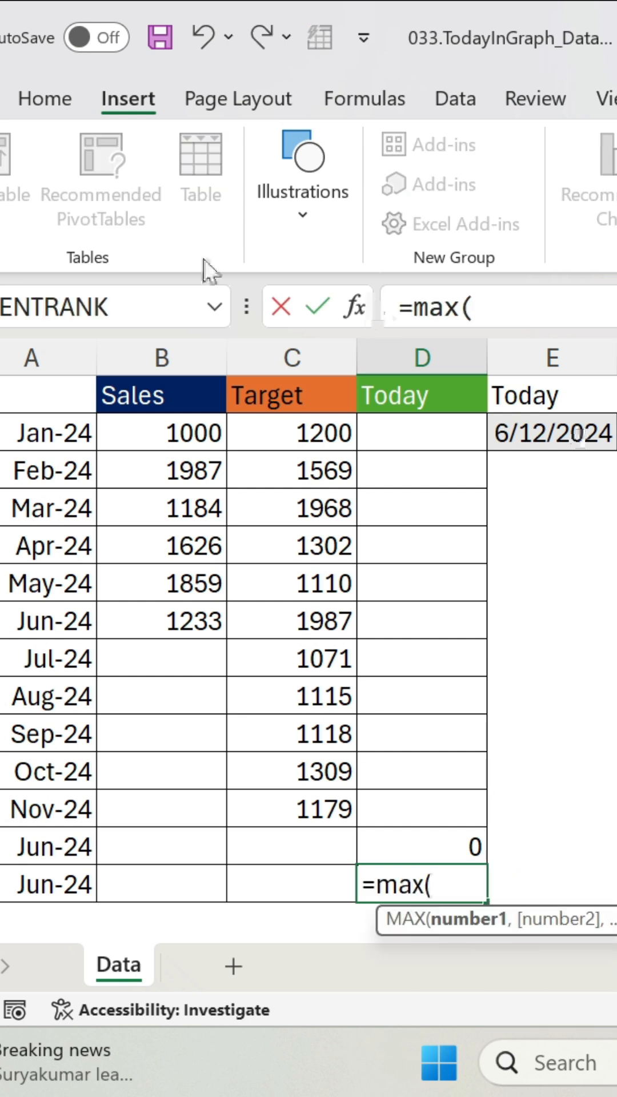
{"action": "left_click_drag", "start_coordinate": [160, 432], "coordinate": [321, 810]}
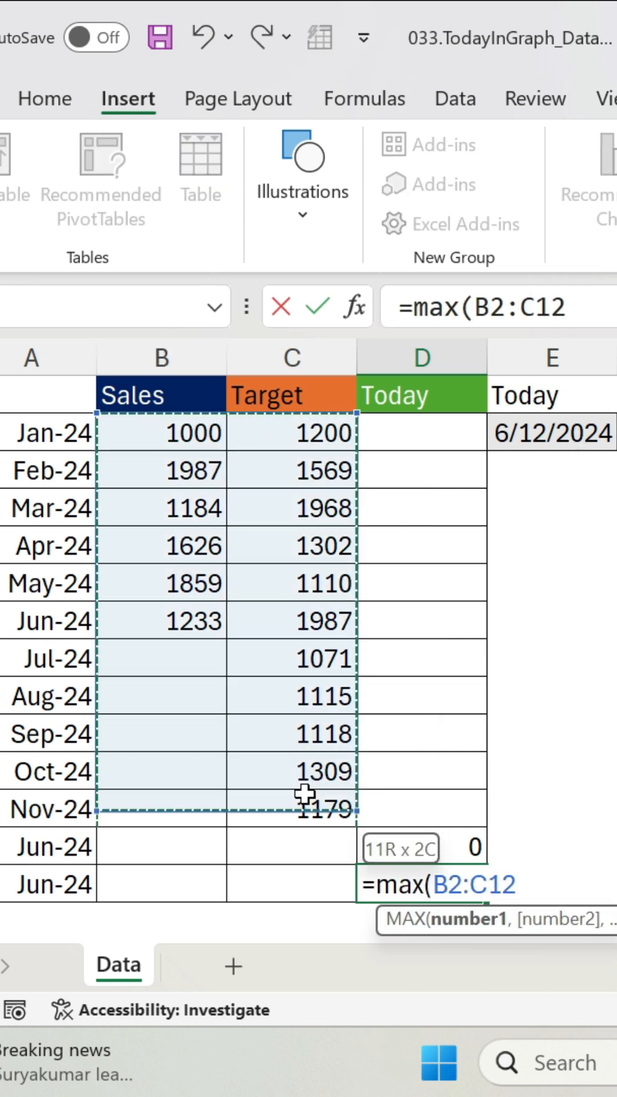
{"action": "key", "text": "Enter"}
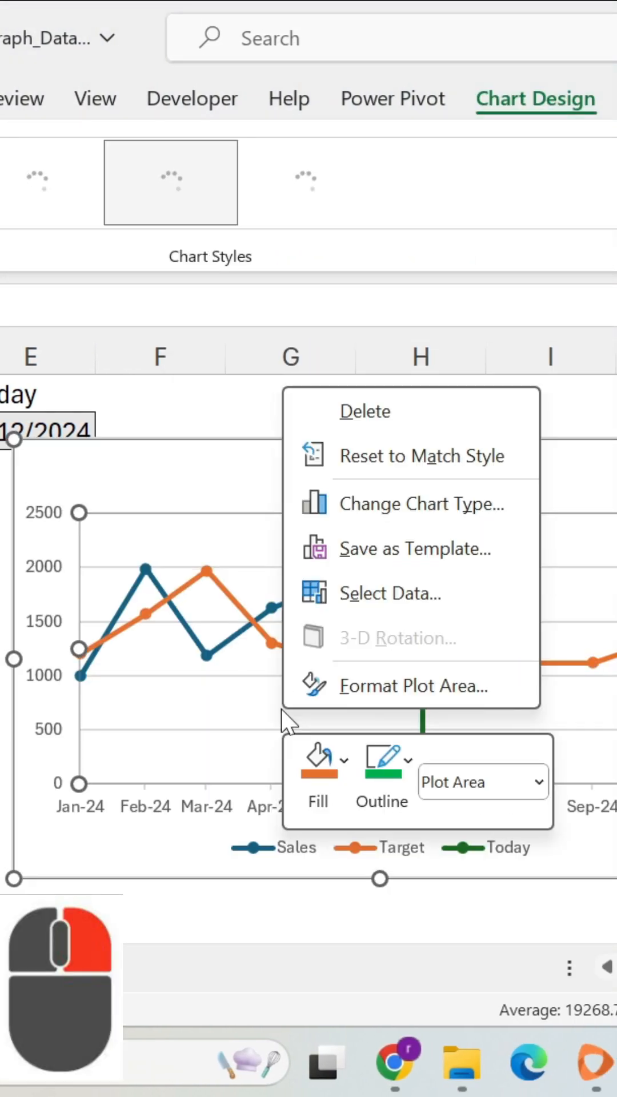
Step: Set the chart's hidden and empty cells option to connect data points with a line
{"action": "left_click", "coordinate": [390, 593]}
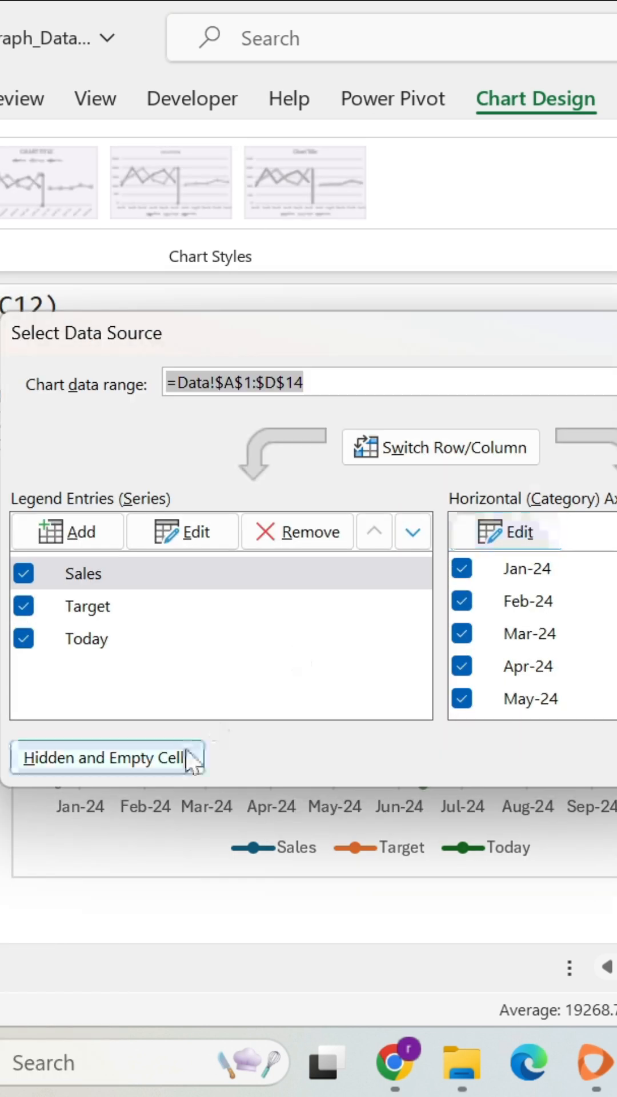
{"action": "left_click", "coordinate": [105, 758]}
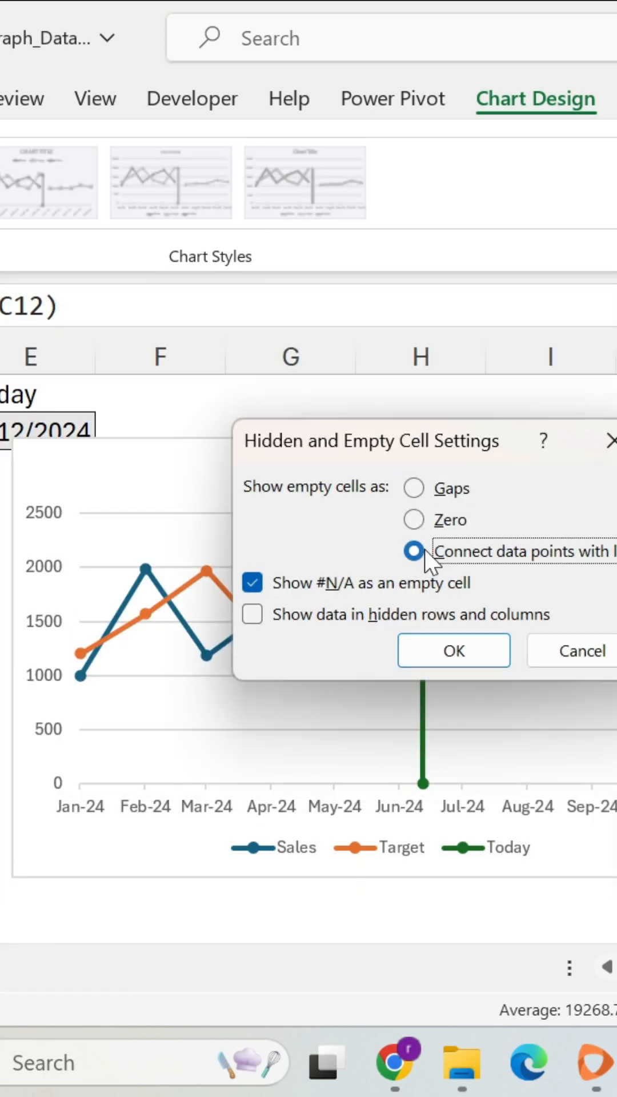
{"action": "left_click", "coordinate": [454, 650]}
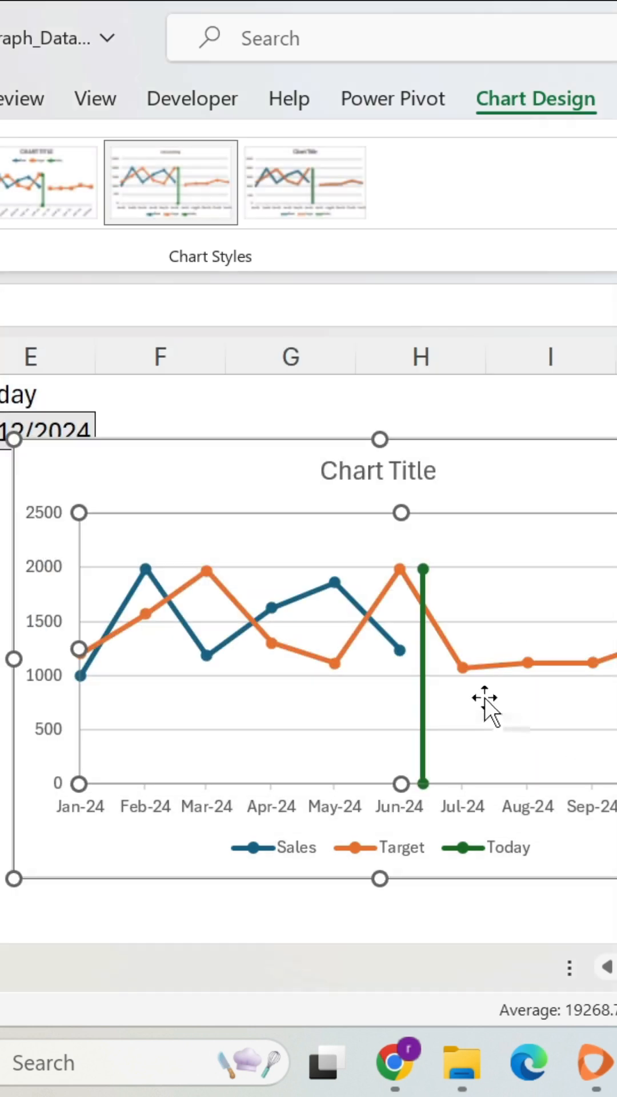
{"action": "mouse_move", "coordinate": [272, 587]}
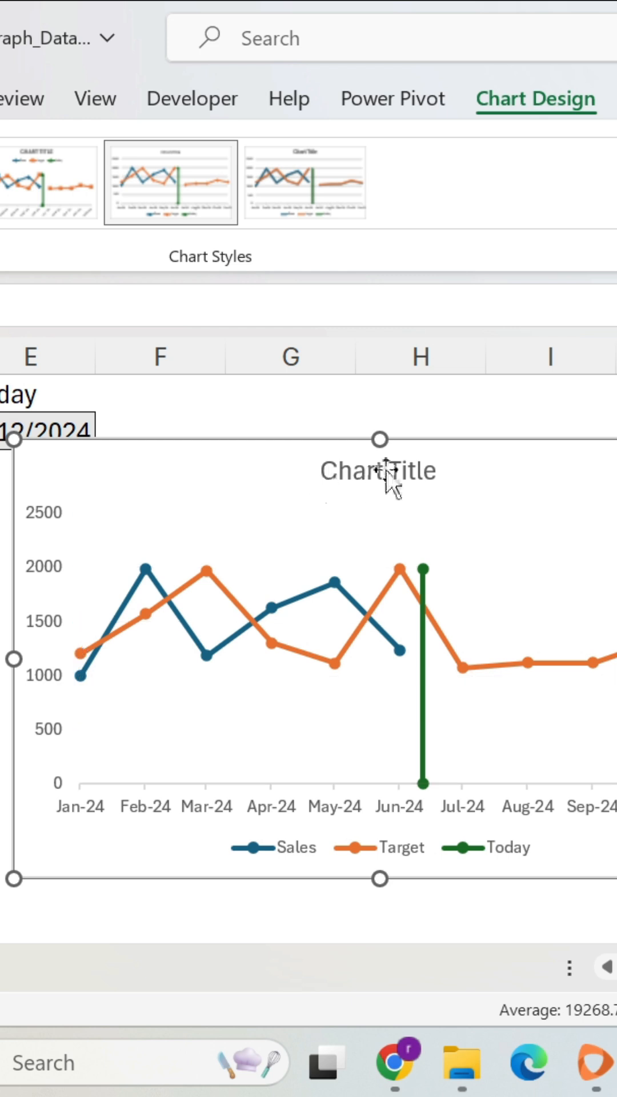
Step: Title the chart 'Sales' and bring up the Today series context menu
{"action": "left_click", "coordinate": [380, 471]}
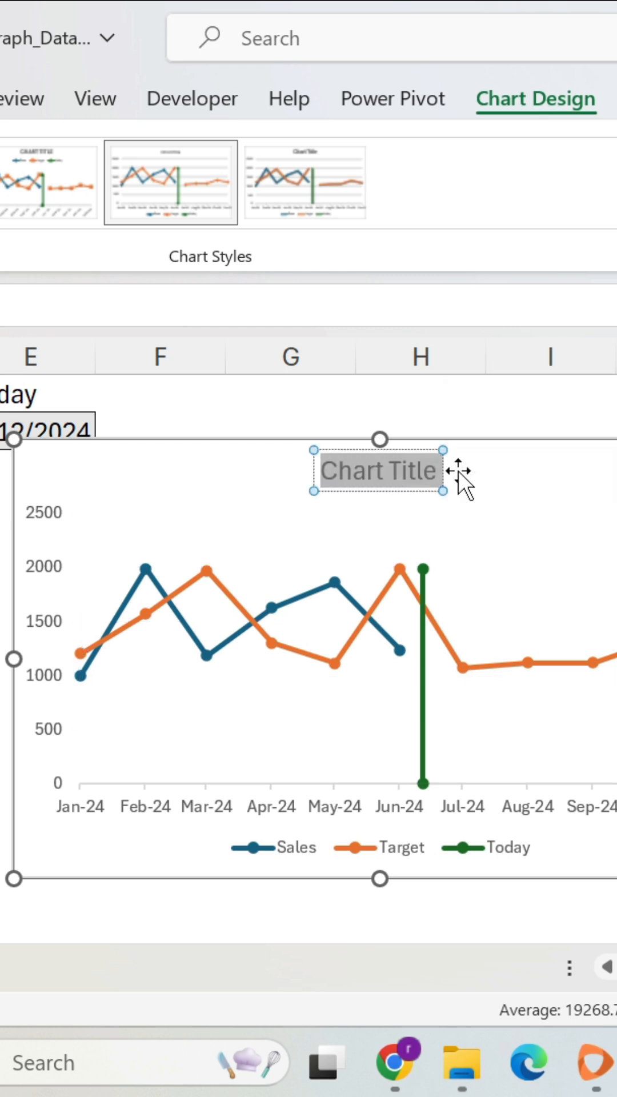
{"action": "type", "text": "Sales"}
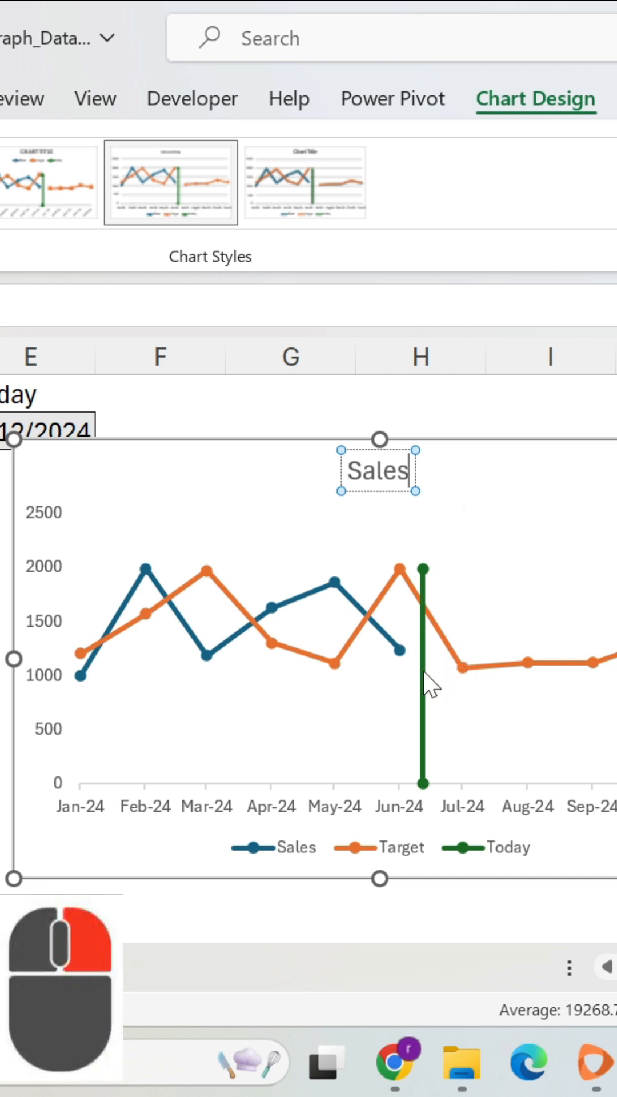
{"action": "right_click", "coordinate": [423, 679]}
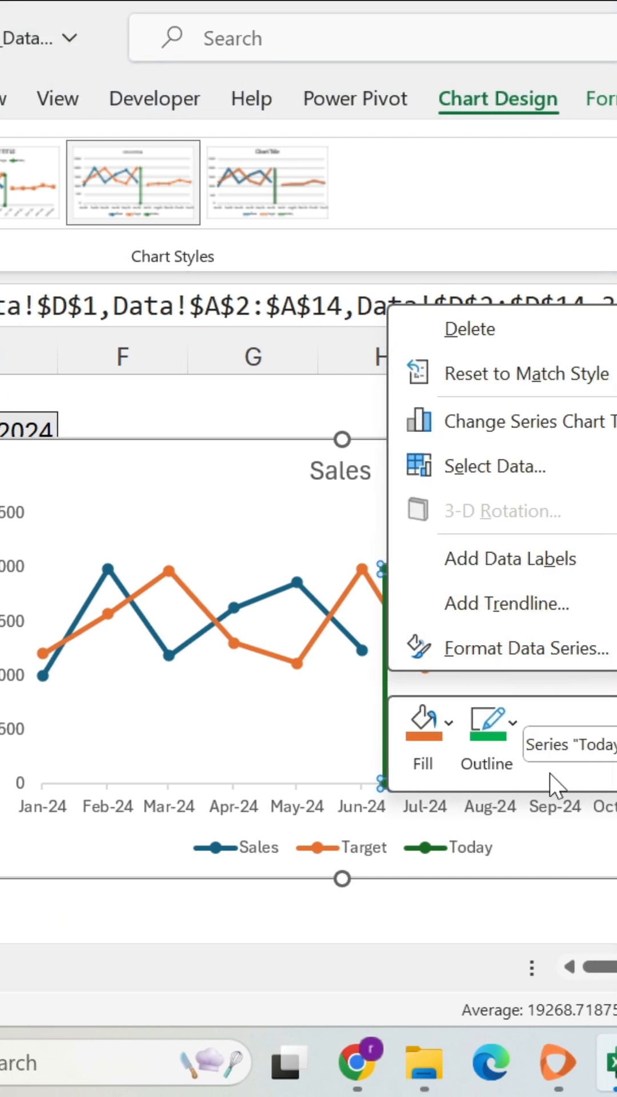